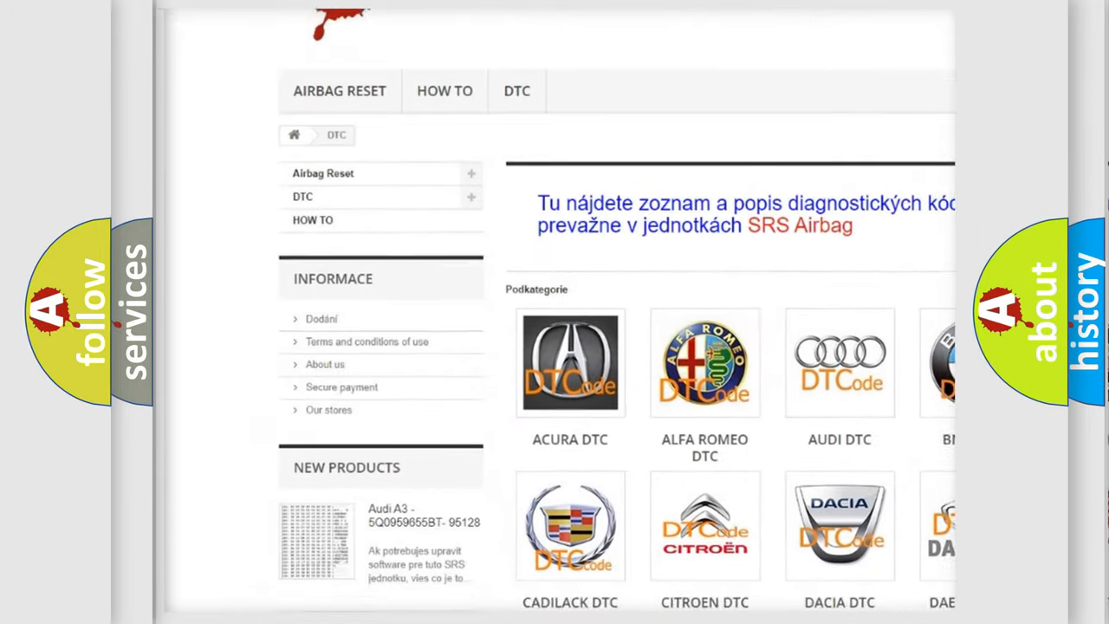
Step: Scroll through the DTC car-make list and the Fiat code list on airbagreset.sk
scroll("down", 3)
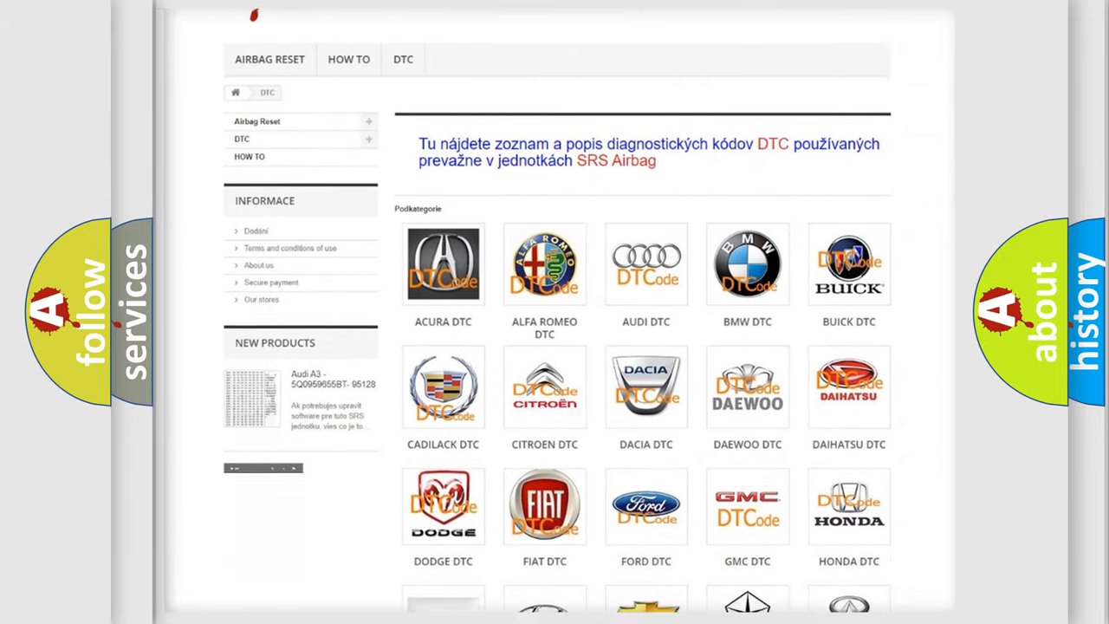
scroll("down", 3)
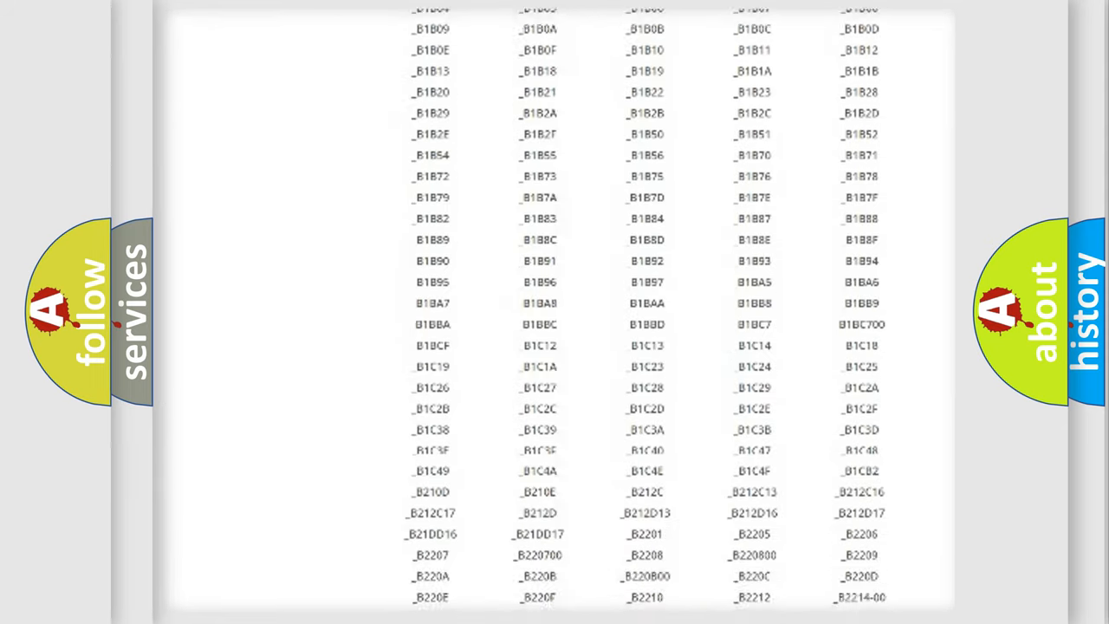
scroll("down", 3)
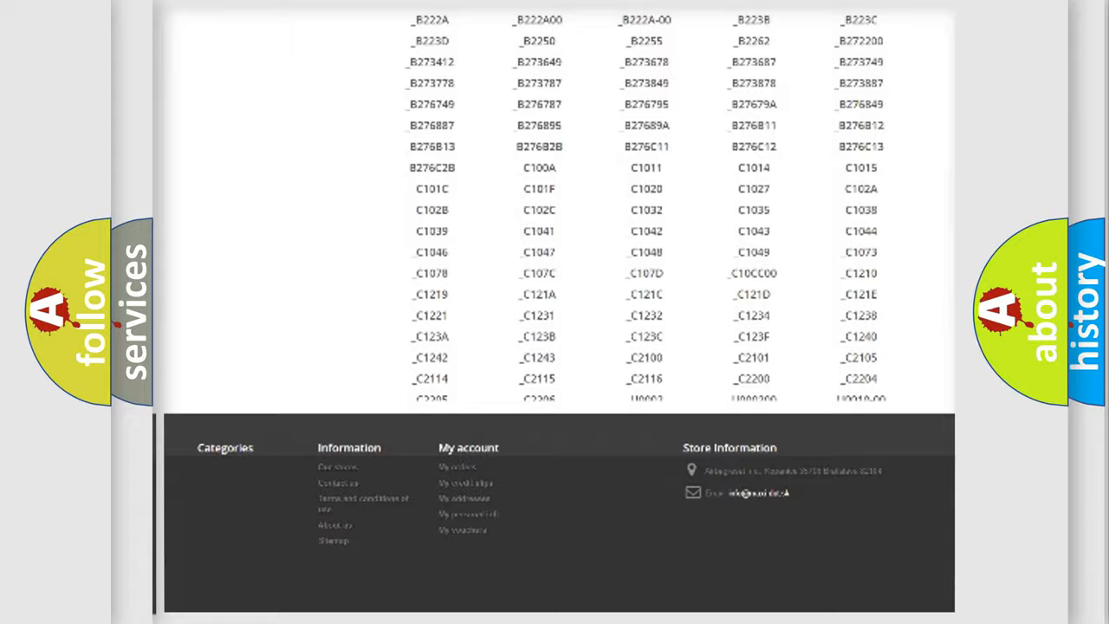
scroll("up", 3)
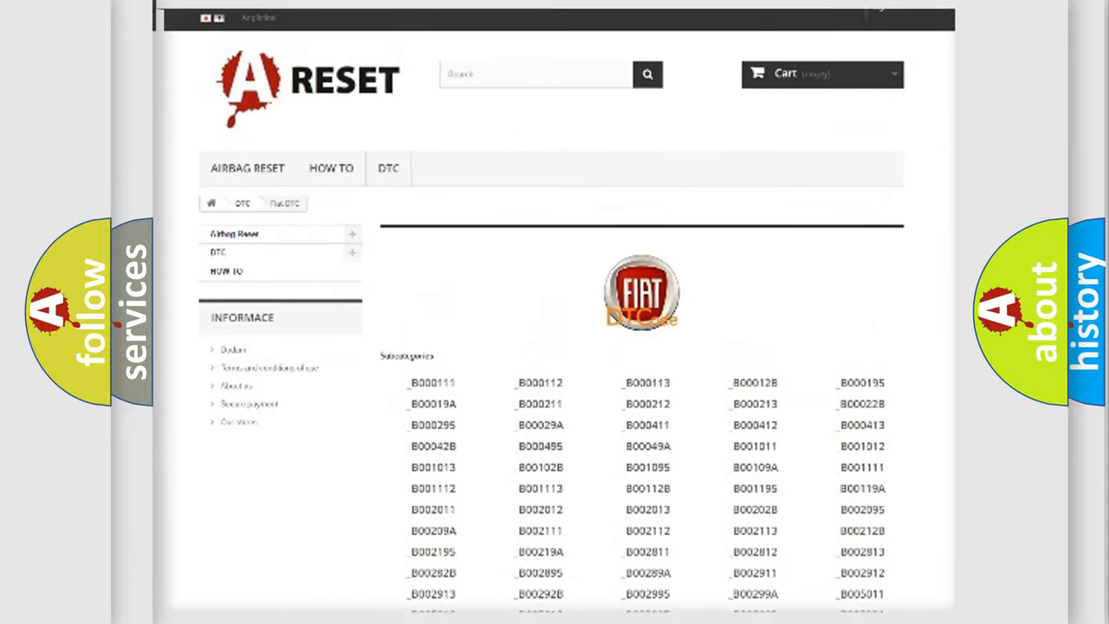
scroll("up", 3)
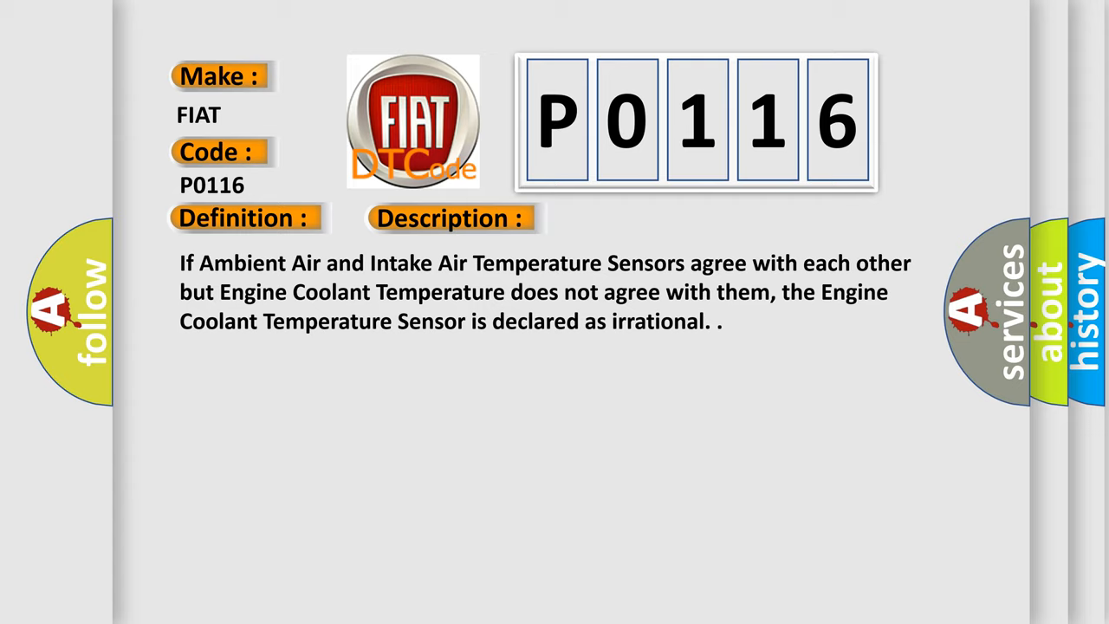
Step: Advance to the P0116 Description section explaining the irrational coolant temperature sensor reading
left_click(635, 217)
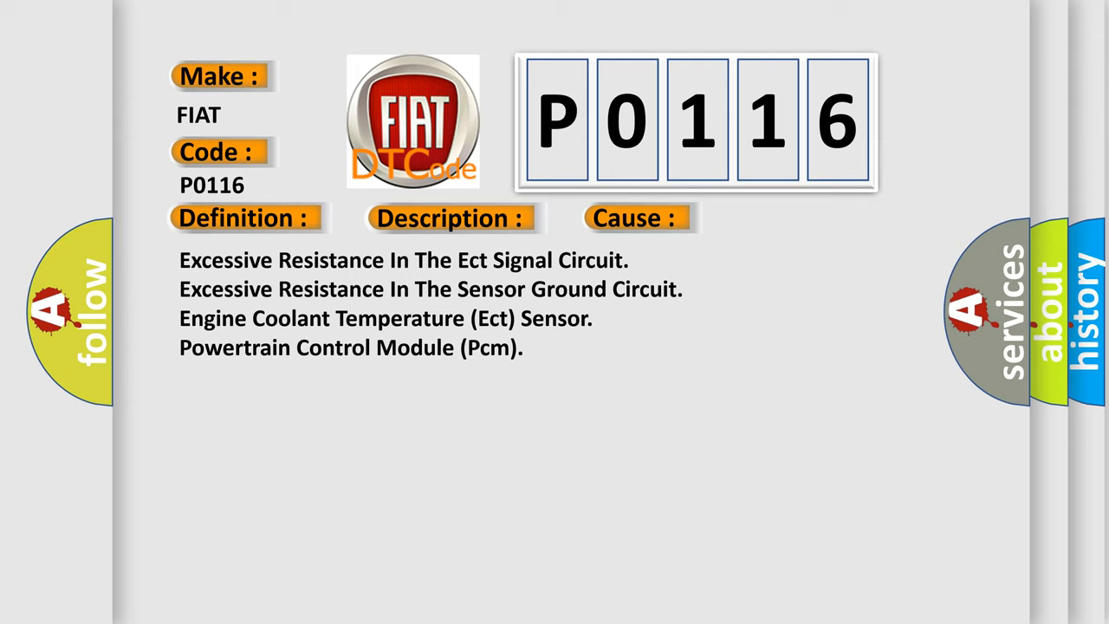